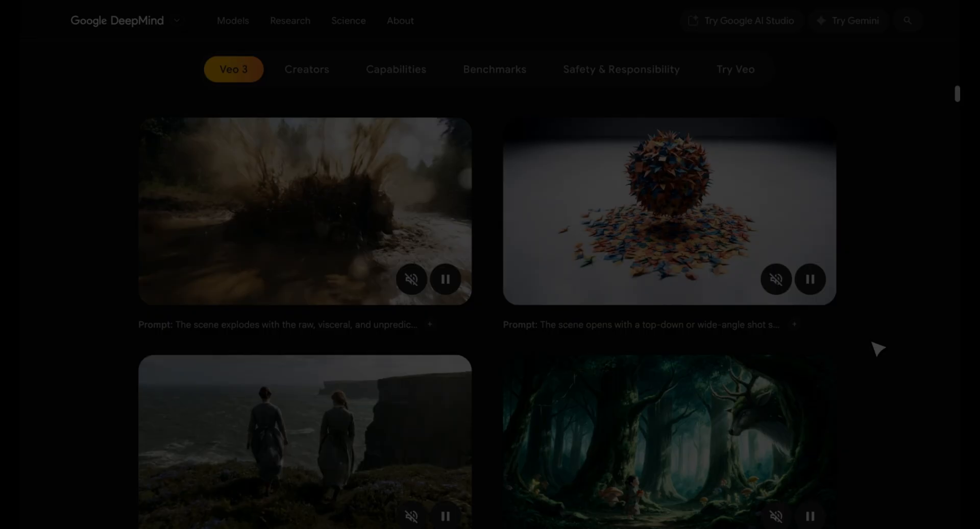
Step: Scroll the home page, then launch the Canva AI assistant from the left sidebar
{"action": "scroll", "scroll_direction": "down", "scroll_amount": 3}
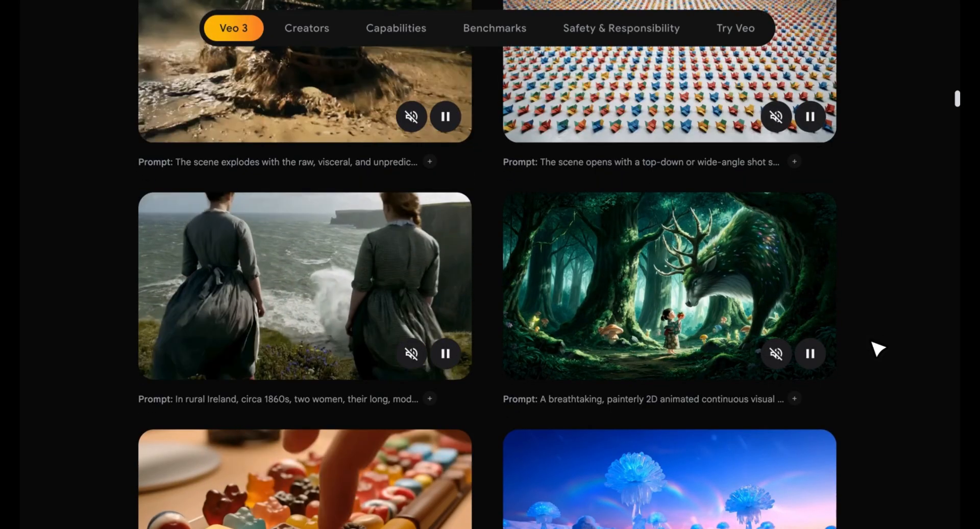
{"action": "scroll", "scroll_direction": "down", "scroll_amount": 3}
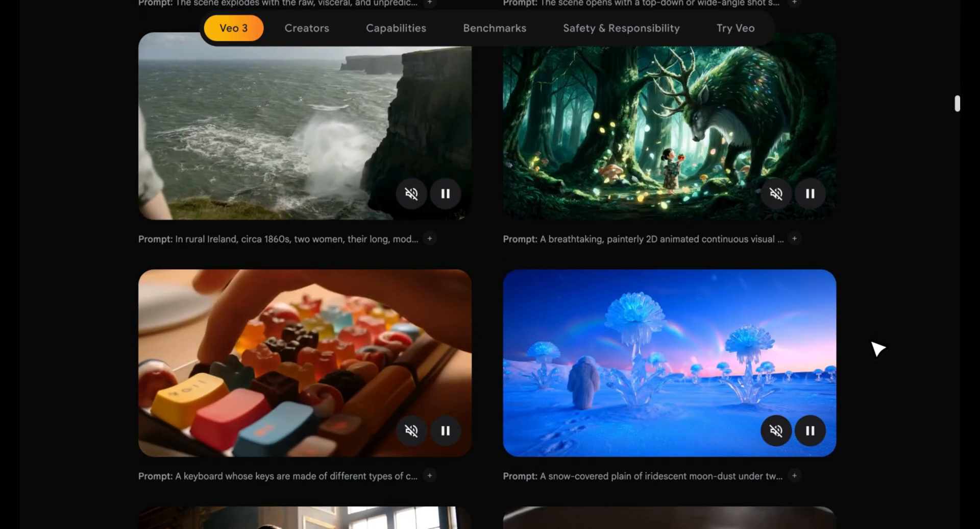
{"action": "scroll", "scroll_direction": "down", "scroll_amount": 3}
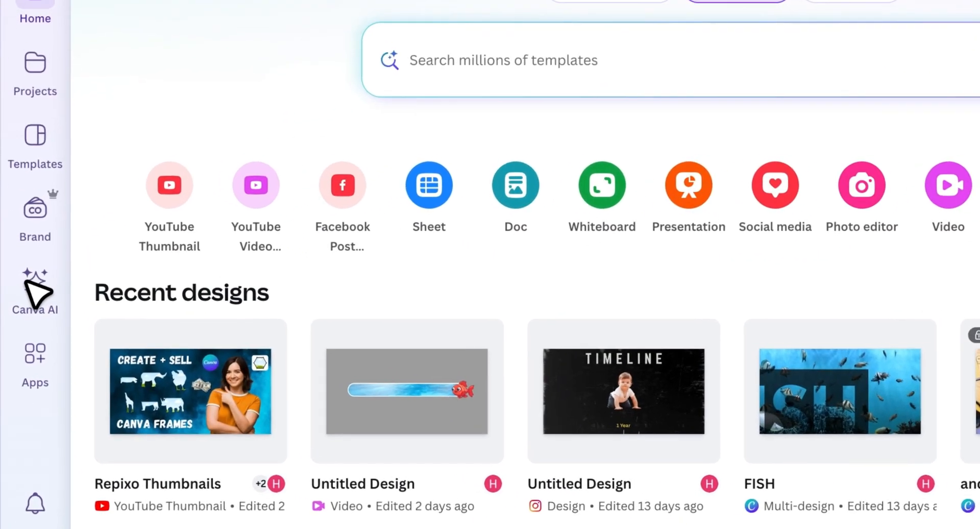
{"action": "left_click", "coordinate": [35, 288]}
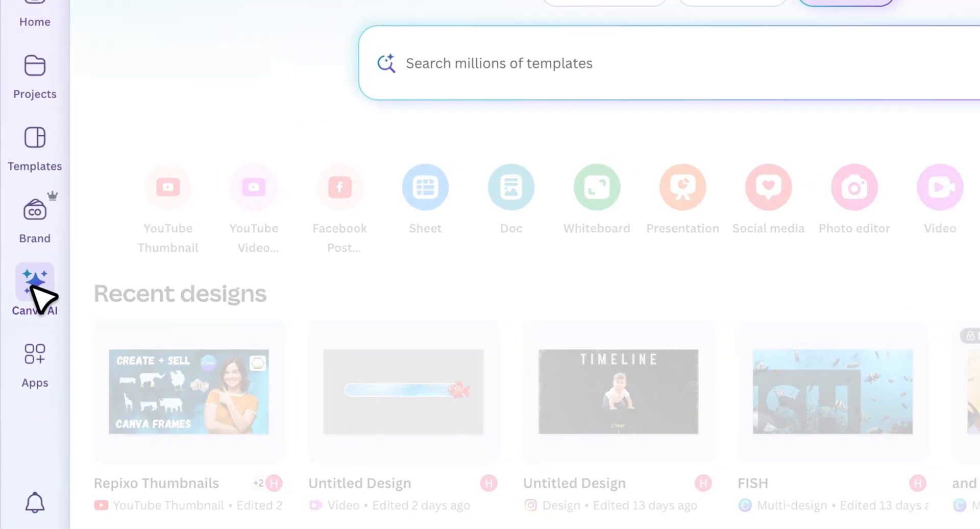
{"action": "left_click", "coordinate": [34, 288]}
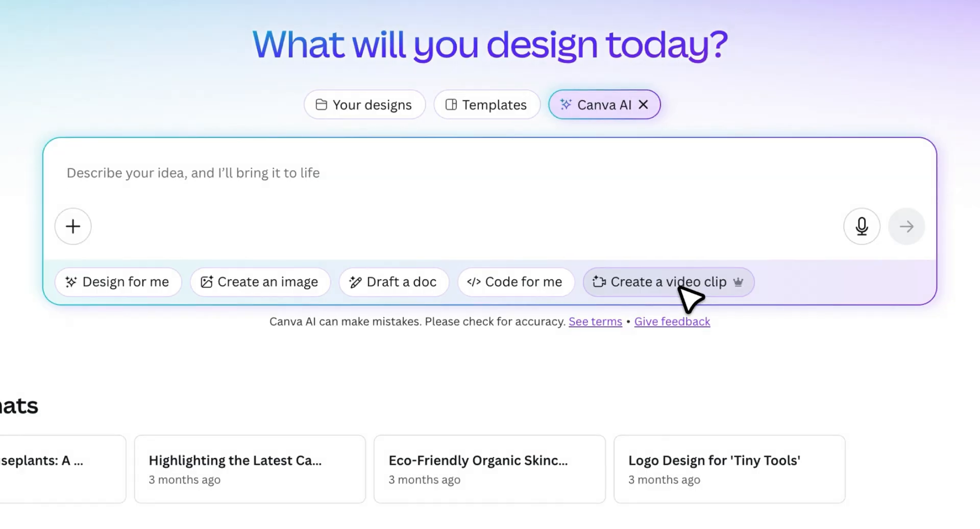
{"action": "left_click", "coordinate": [666, 281]}
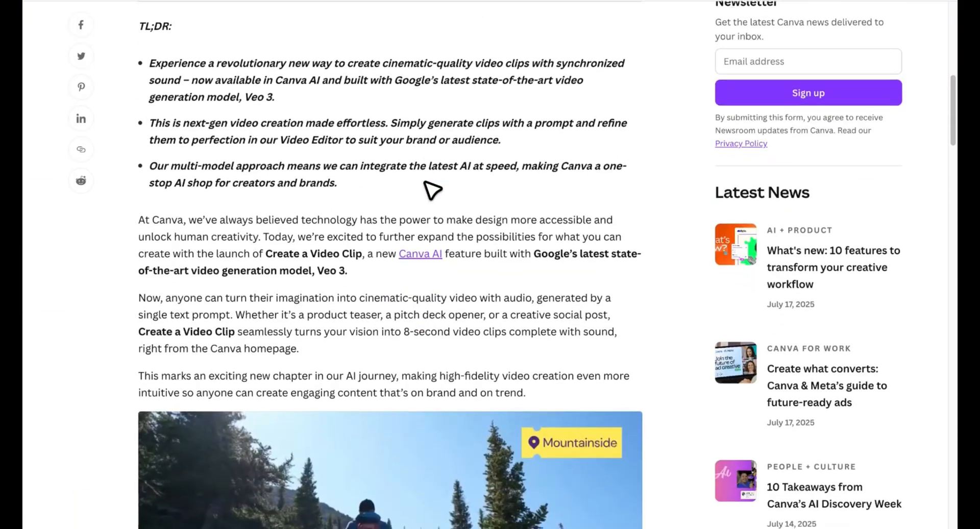
{"action": "scroll", "scroll_direction": "down", "scroll_amount": 3}
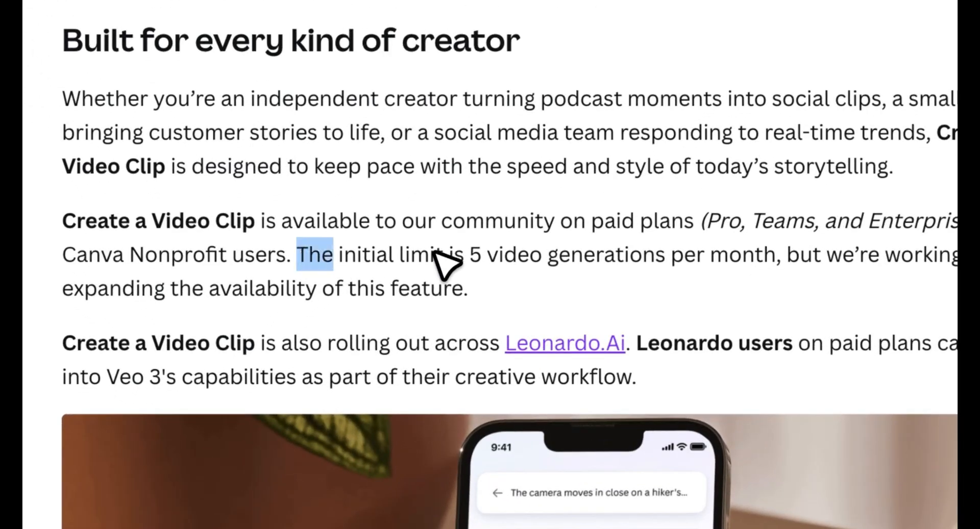
{"action": "left_click_drag", "start_coordinate": [313, 254], "coordinate": [466, 288]}
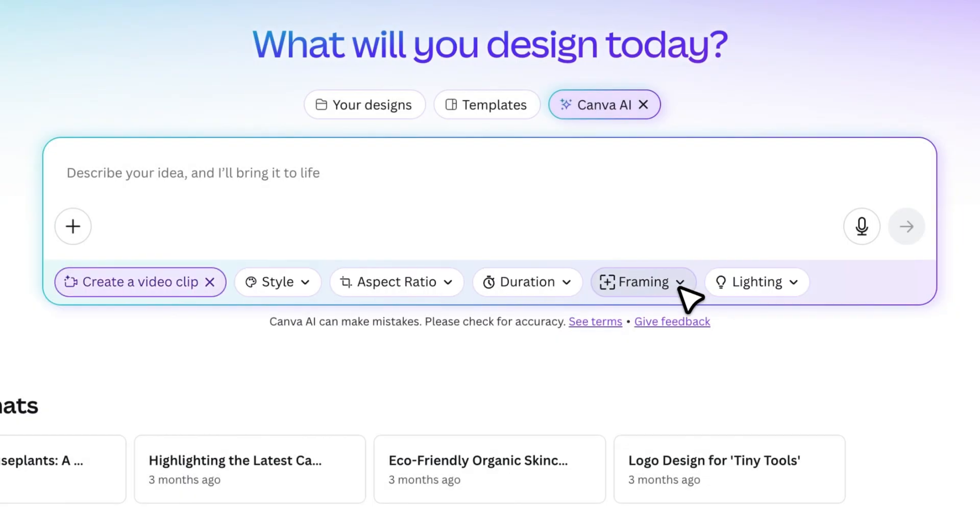
{"action": "mouse_move", "coordinate": [219, 197]}
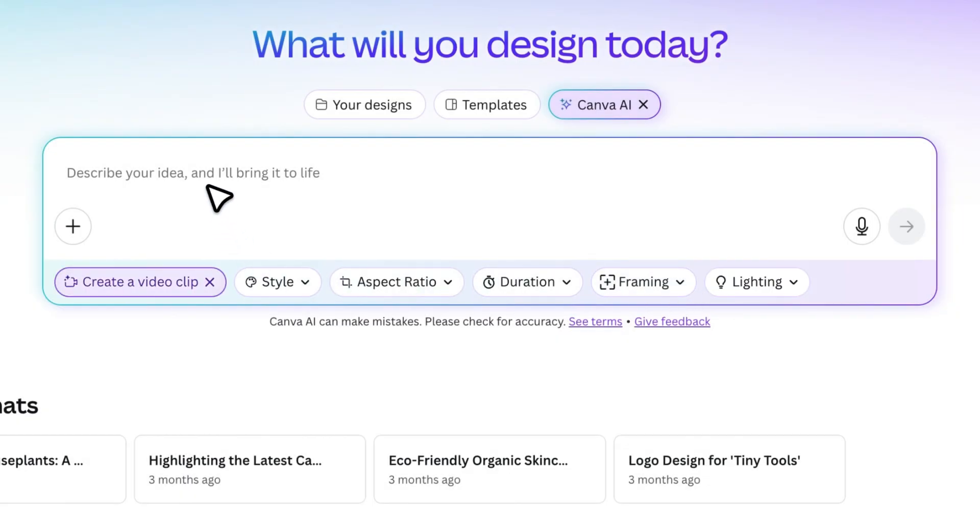
{"action": "mouse_move", "coordinate": [225, 194]}
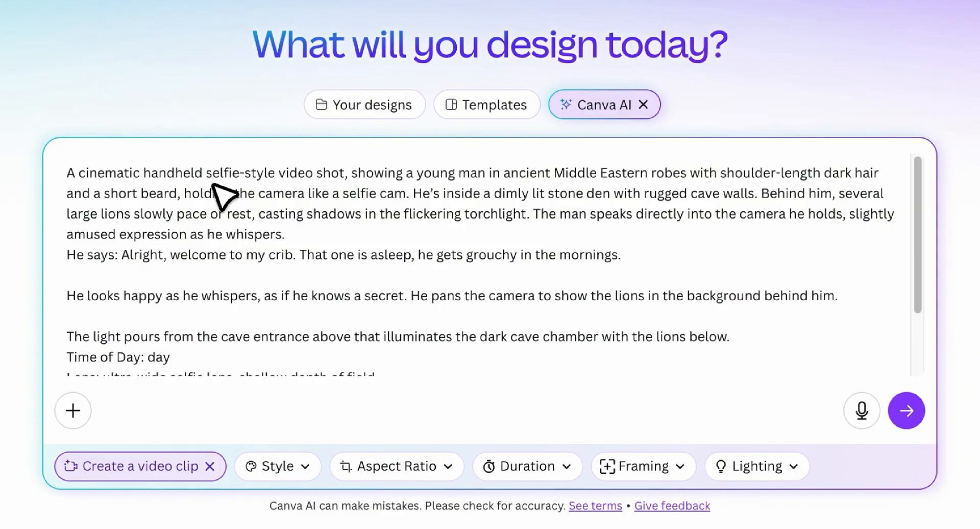
{"action": "mouse_move", "coordinate": [225, 412]}
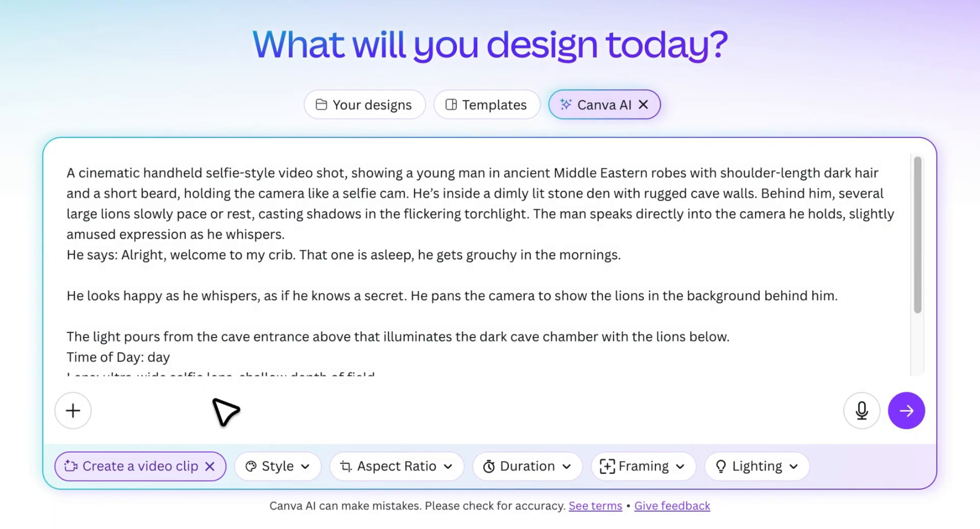
Step: Review the style, aspect ratio, duration and lighting presets, then submit the lion-den selfie prompt
{"action": "left_click", "coordinate": [275, 466]}
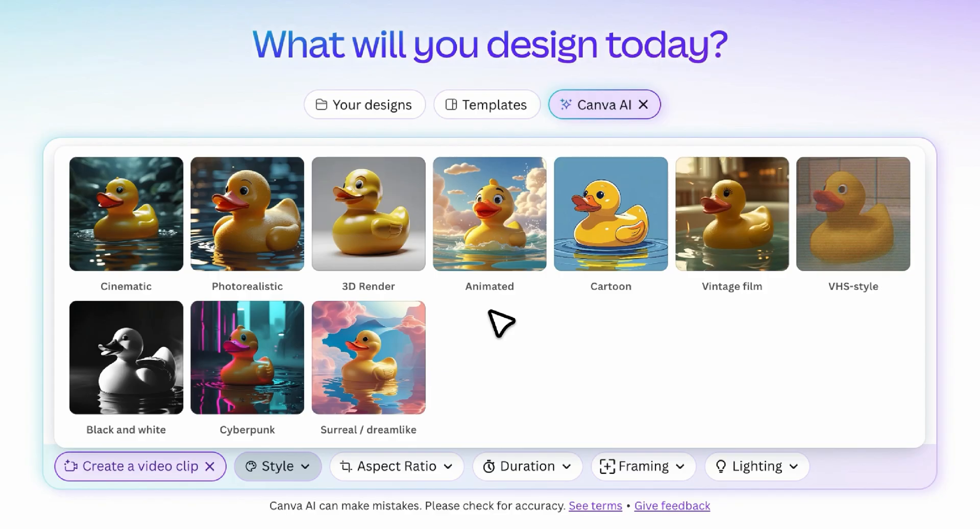
{"action": "left_click", "coordinate": [369, 356]}
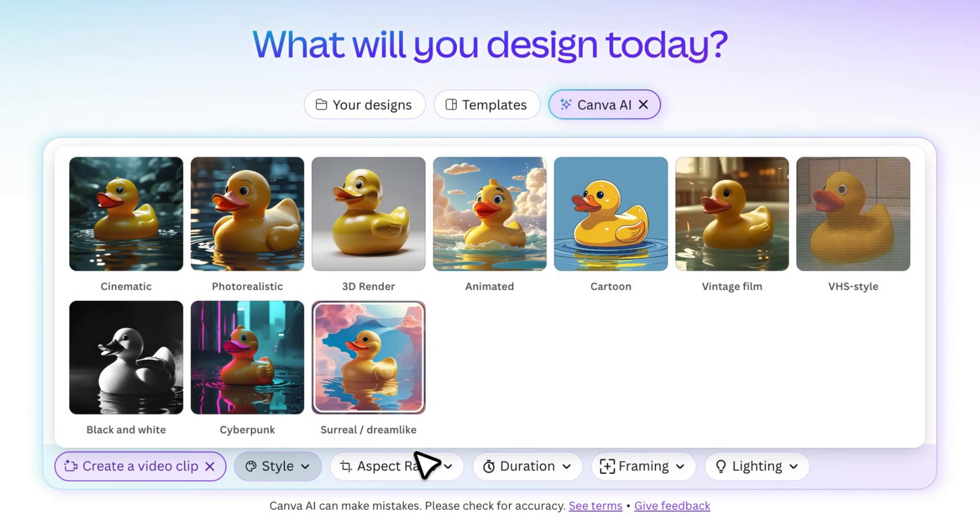
{"action": "left_click", "coordinate": [396, 465]}
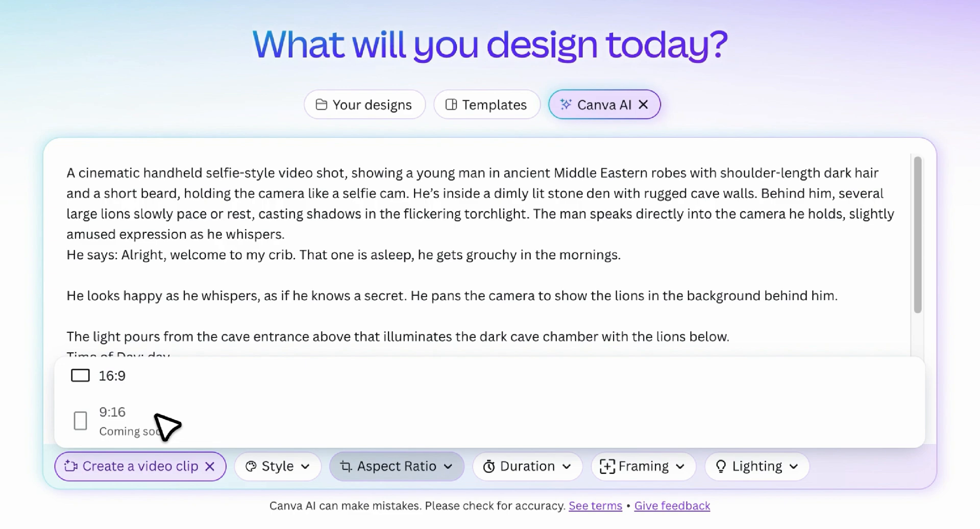
{"action": "left_click", "coordinate": [525, 466]}
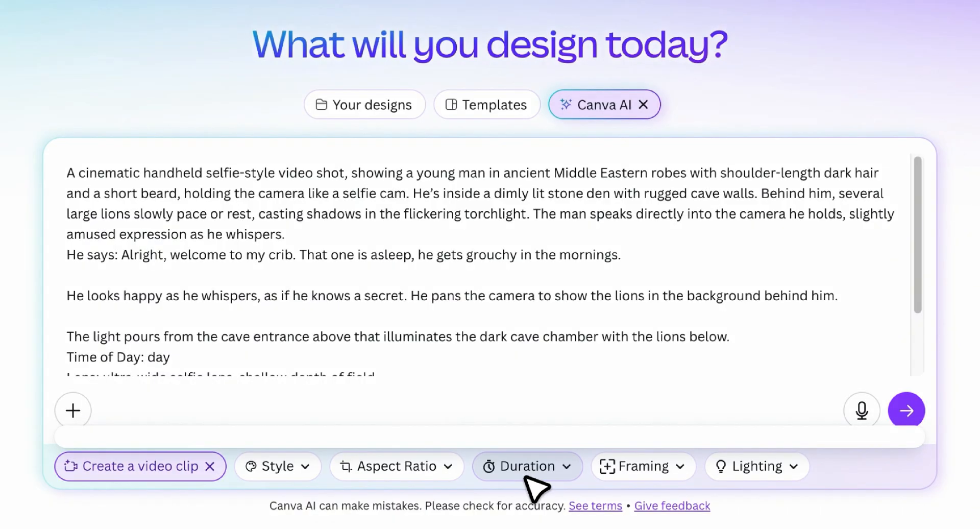
{"action": "left_click", "coordinate": [641, 466]}
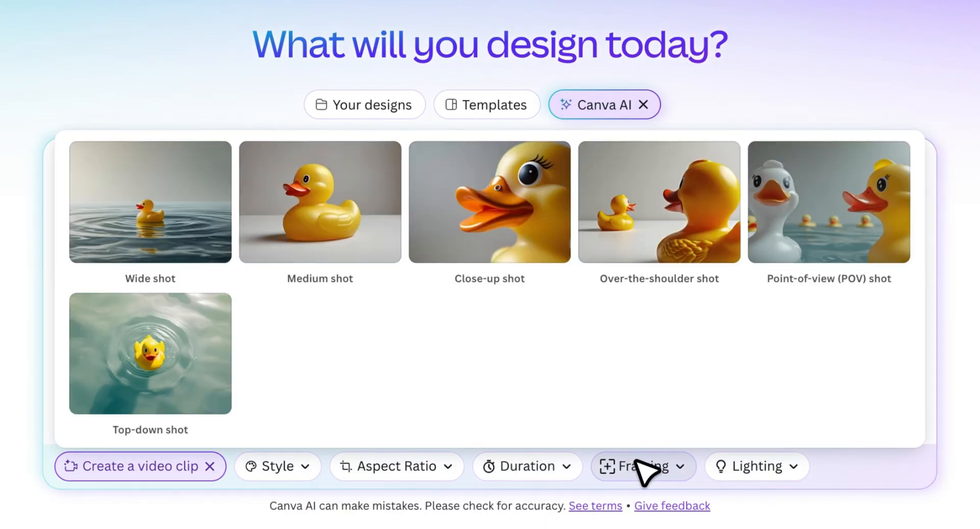
{"action": "mouse_move", "coordinate": [419, 374]}
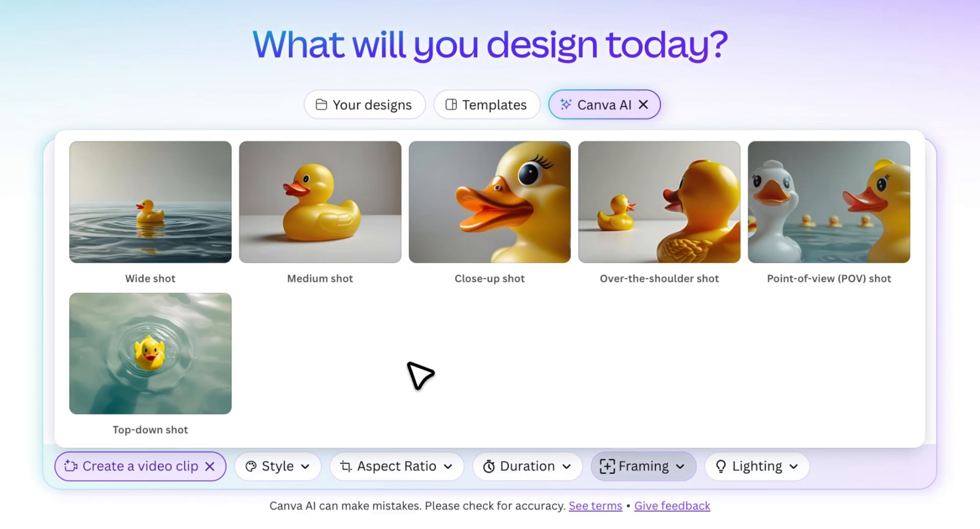
{"action": "left_click", "coordinate": [756, 465]}
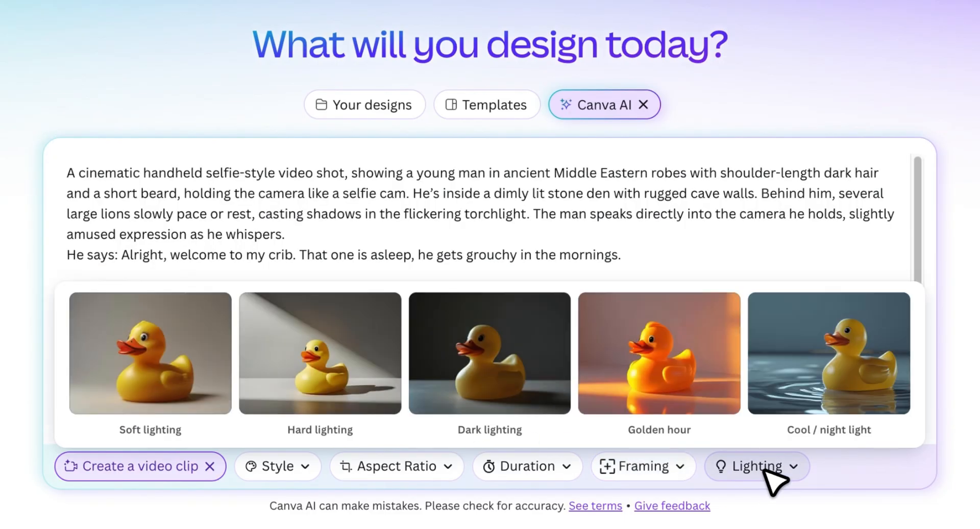
{"action": "mouse_move", "coordinate": [762, 480]}
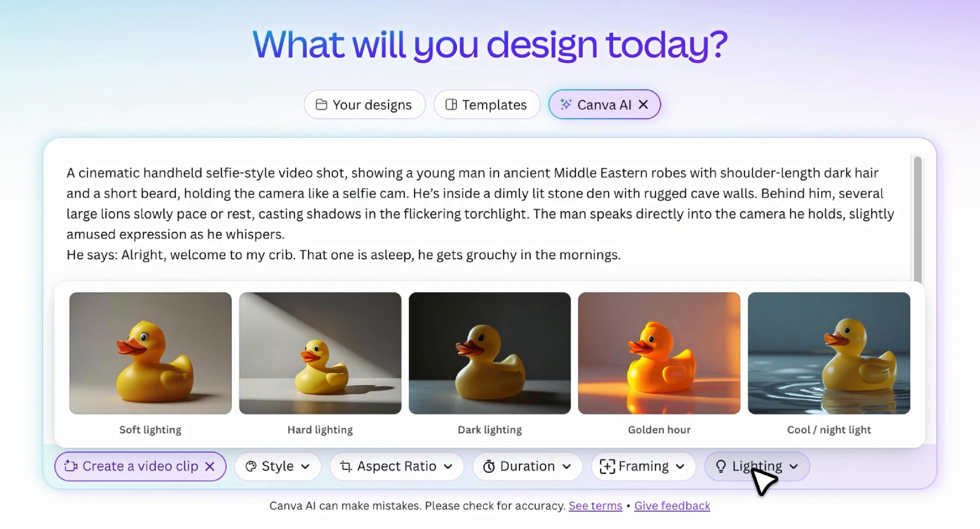
{"action": "left_click", "coordinate": [757, 466]}
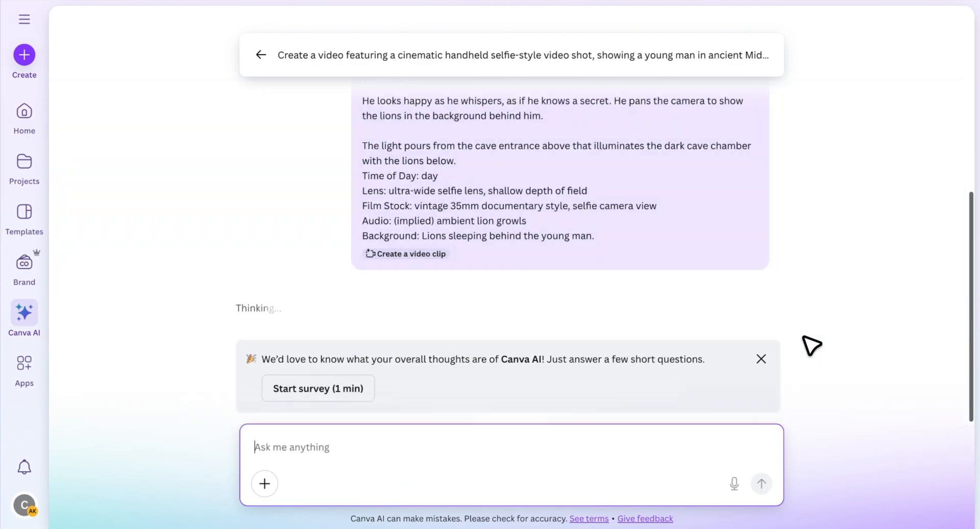
Step: Preview and play the finished lion-den selfie clip, then close it back to the chat
{"action": "left_click", "coordinate": [405, 254]}
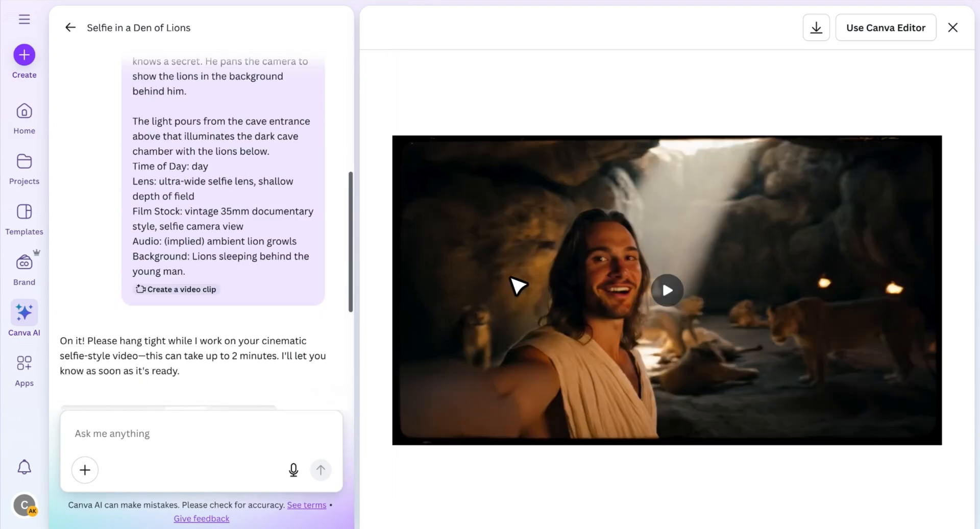
{"action": "left_click", "coordinate": [667, 289]}
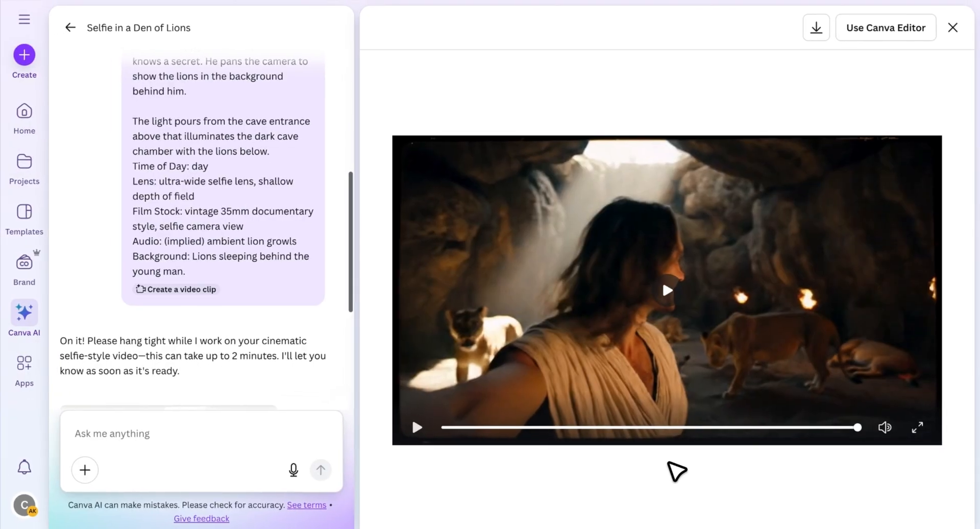
{"action": "left_click", "coordinate": [952, 28]}
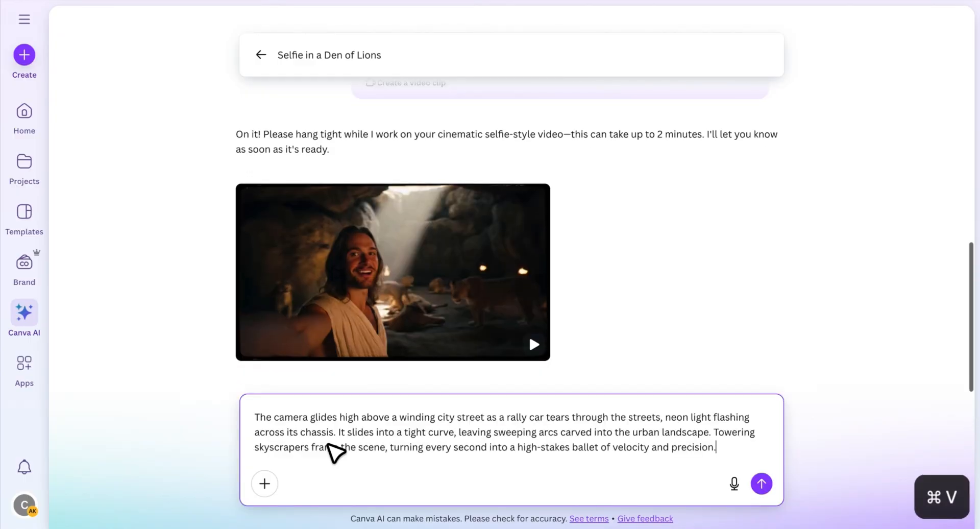
{"action": "mouse_move", "coordinate": [657, 450]}
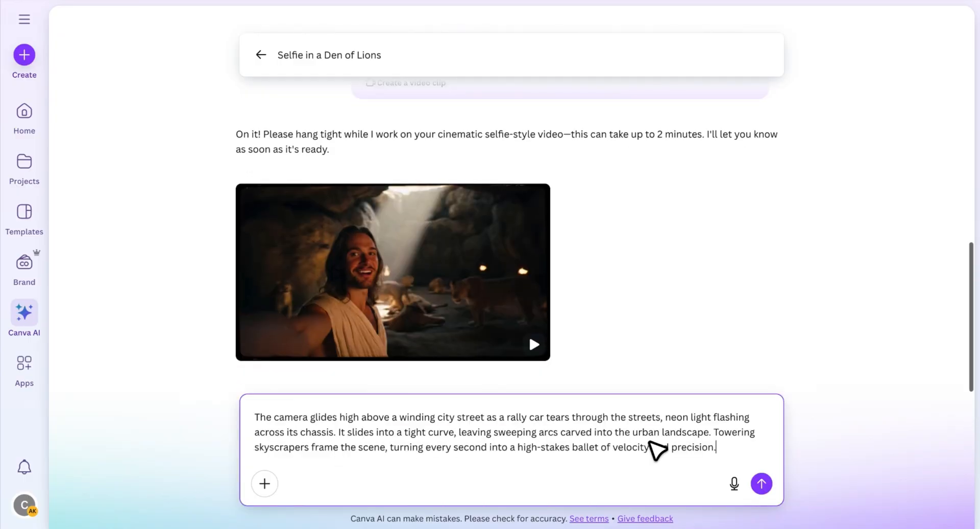
Step: Send the neon rally car prompt, play the resulting clip, then close the preview
{"action": "left_click", "coordinate": [760, 483]}
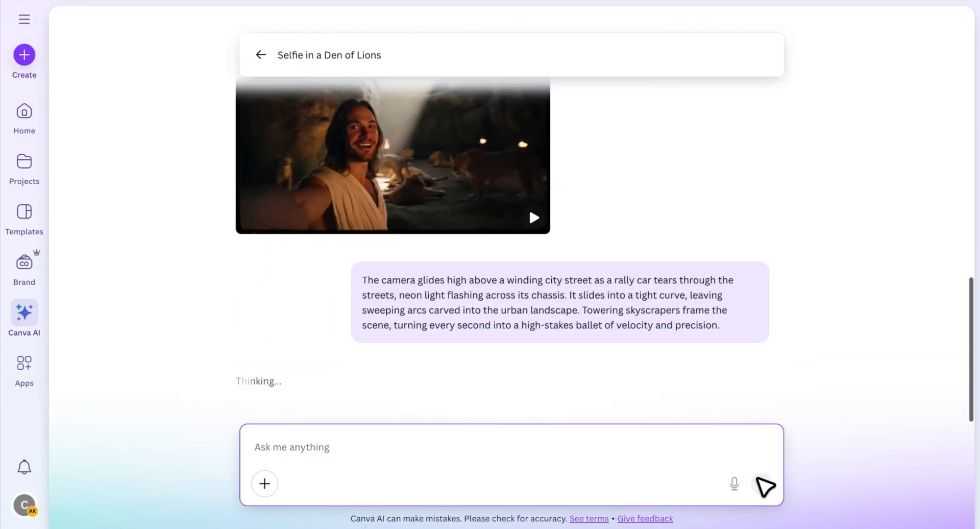
{"action": "left_click", "coordinate": [765, 487]}
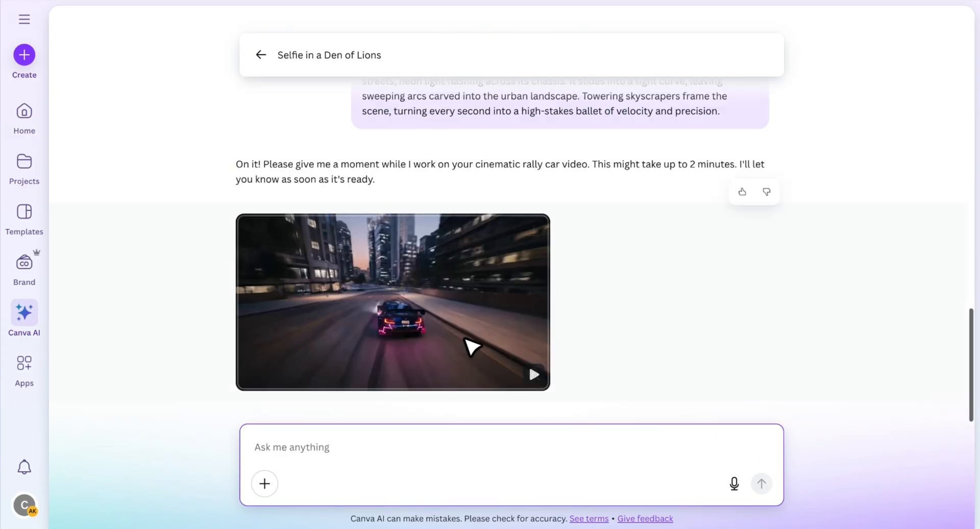
{"action": "left_click", "coordinate": [392, 302]}
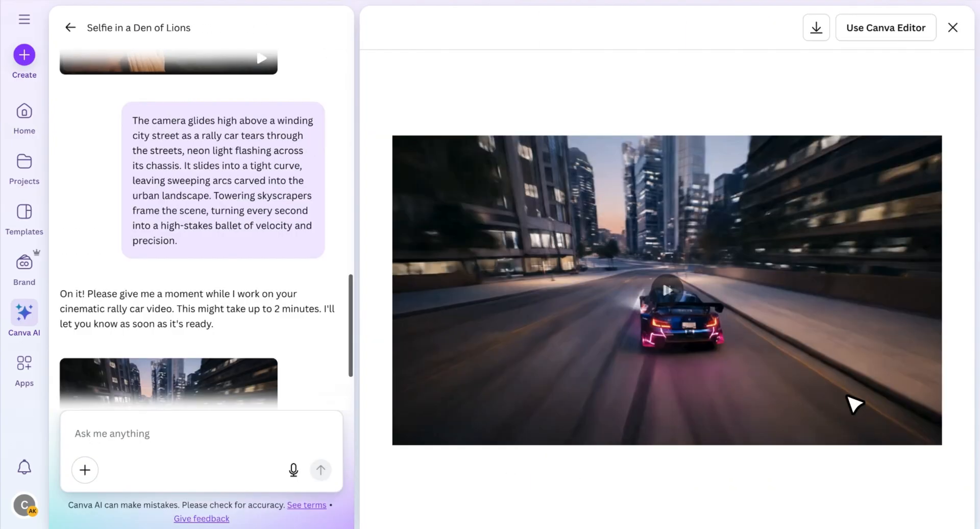
{"action": "left_click", "coordinate": [667, 289]}
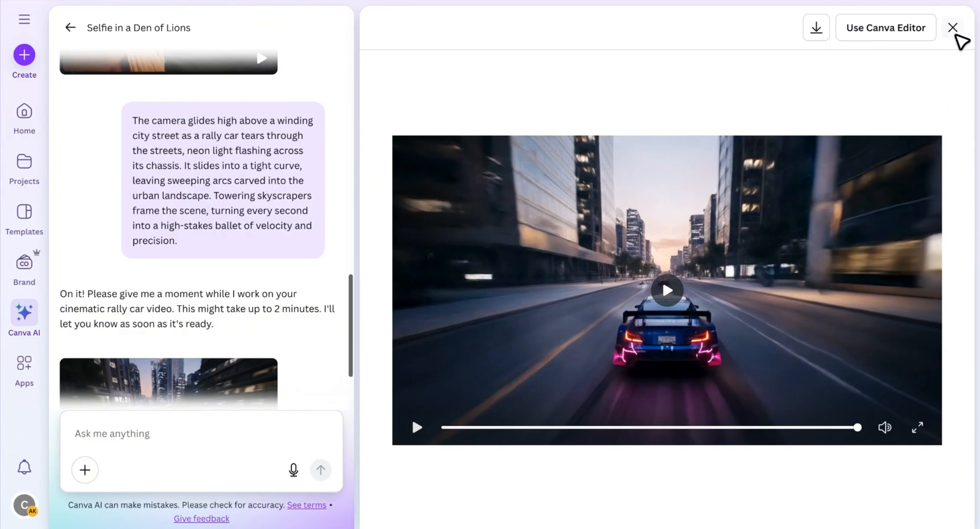
{"action": "left_click", "coordinate": [953, 27]}
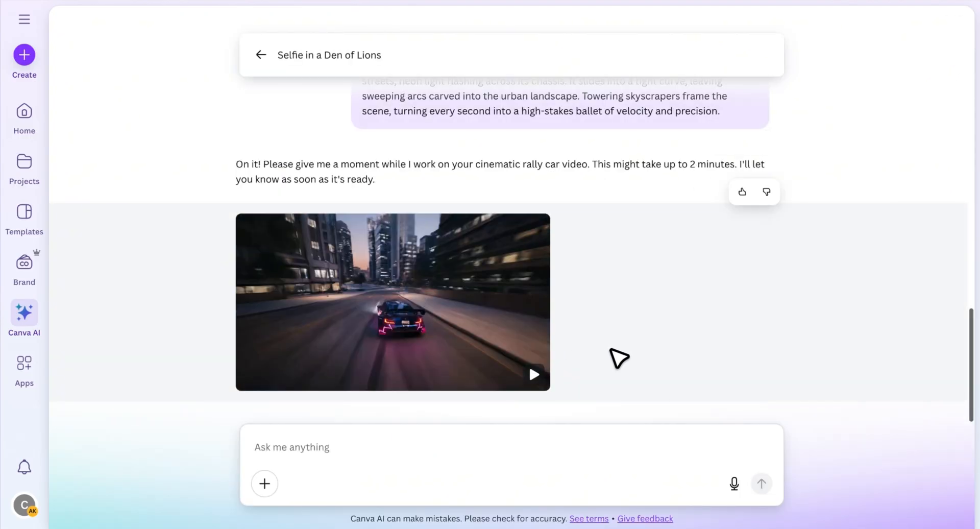
{"action": "mouse_move", "coordinate": [428, 453]}
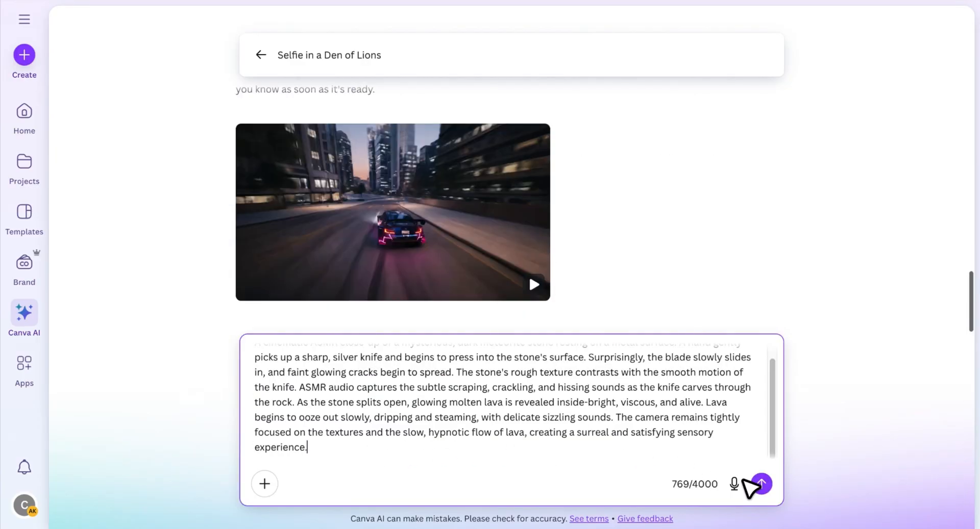
Step: Send the lava-stone knife ASMR video prompt to Canva AI
{"action": "left_click", "coordinate": [760, 483]}
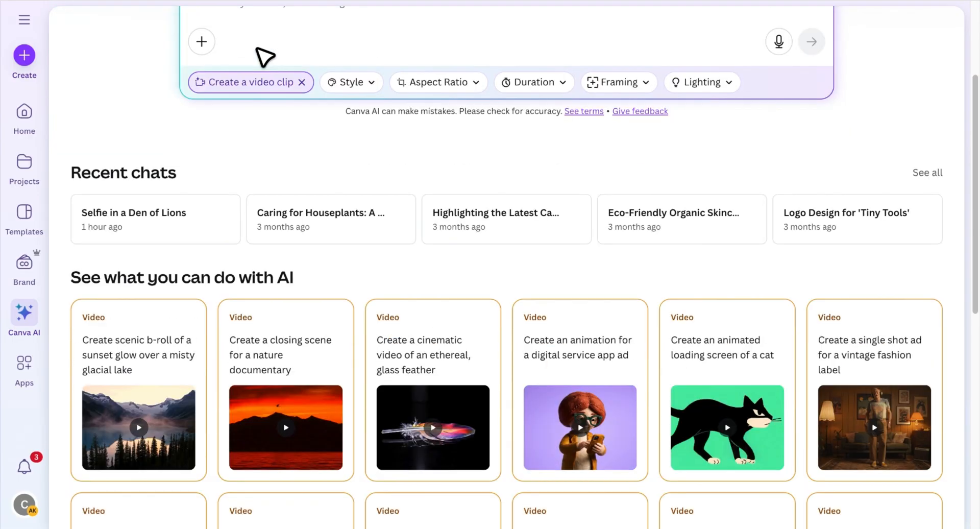
{"action": "scroll", "scroll_direction": "down", "scroll_amount": 3}
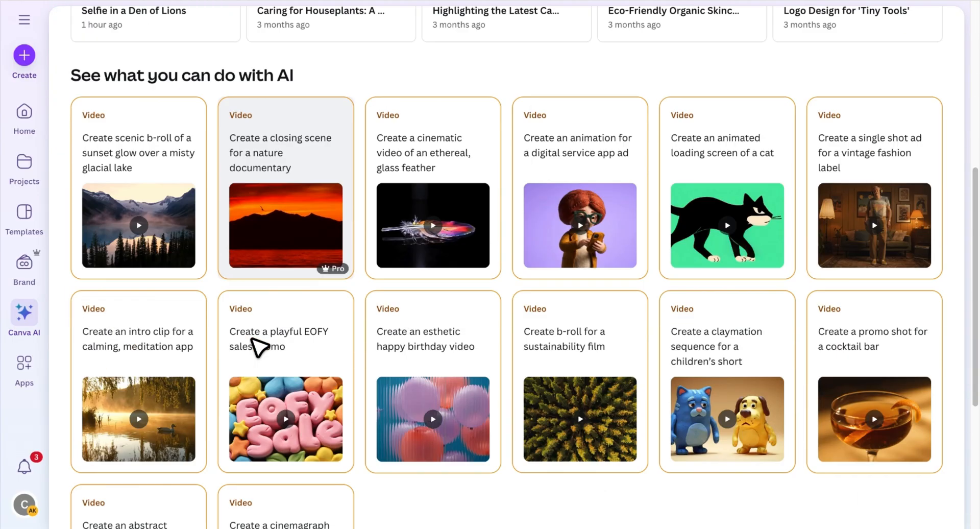
{"action": "scroll", "scroll_direction": "down", "scroll_amount": 3}
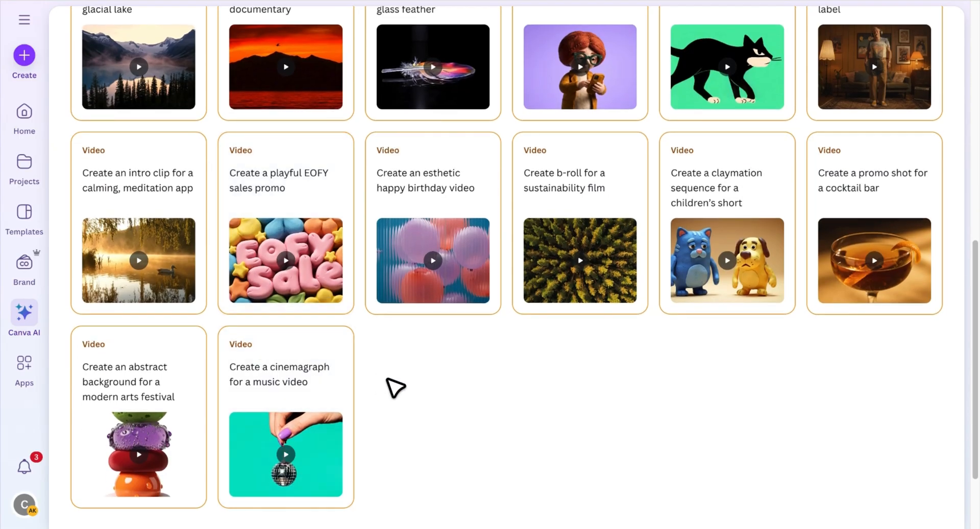